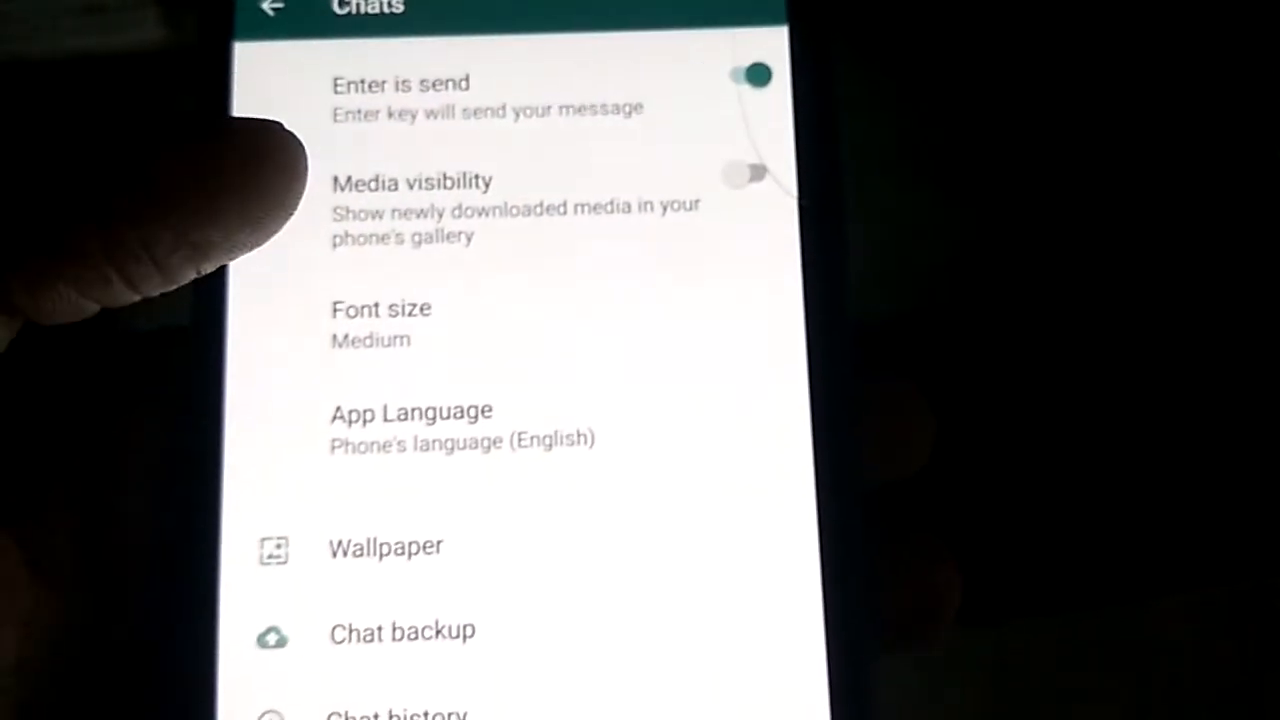
Open the App Language dialog from WhatsApp's Chats settings.
{"action": "scroll", "scroll_direction": "up", "scroll_amount": 3}
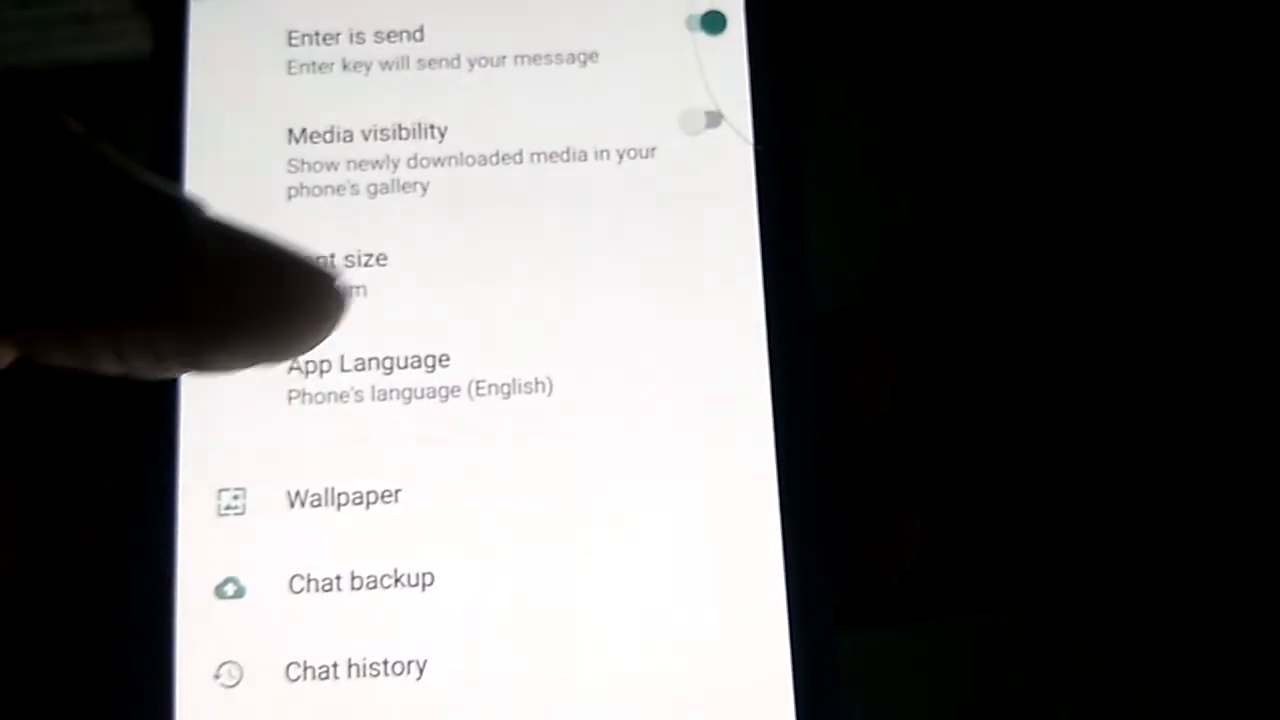
{"action": "scroll", "scroll_direction": "up", "scroll_amount": 3}
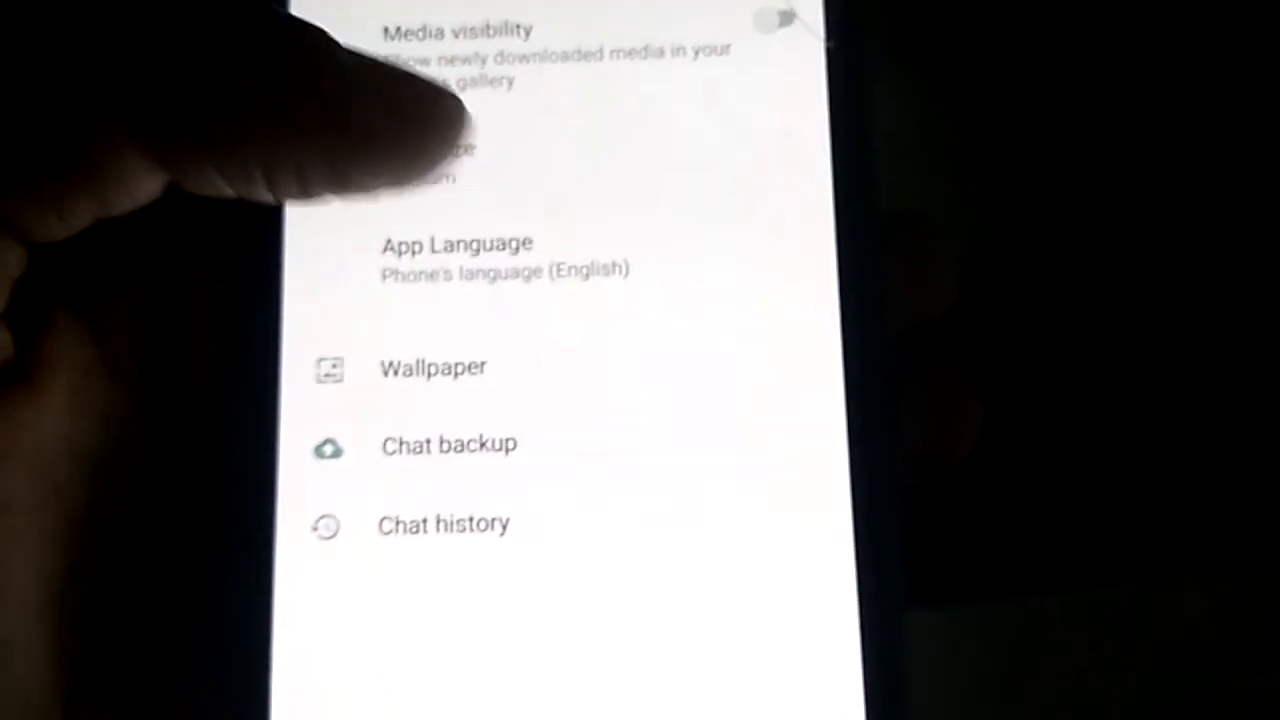
{"action": "scroll", "scroll_direction": "down", "scroll_amount": 3}
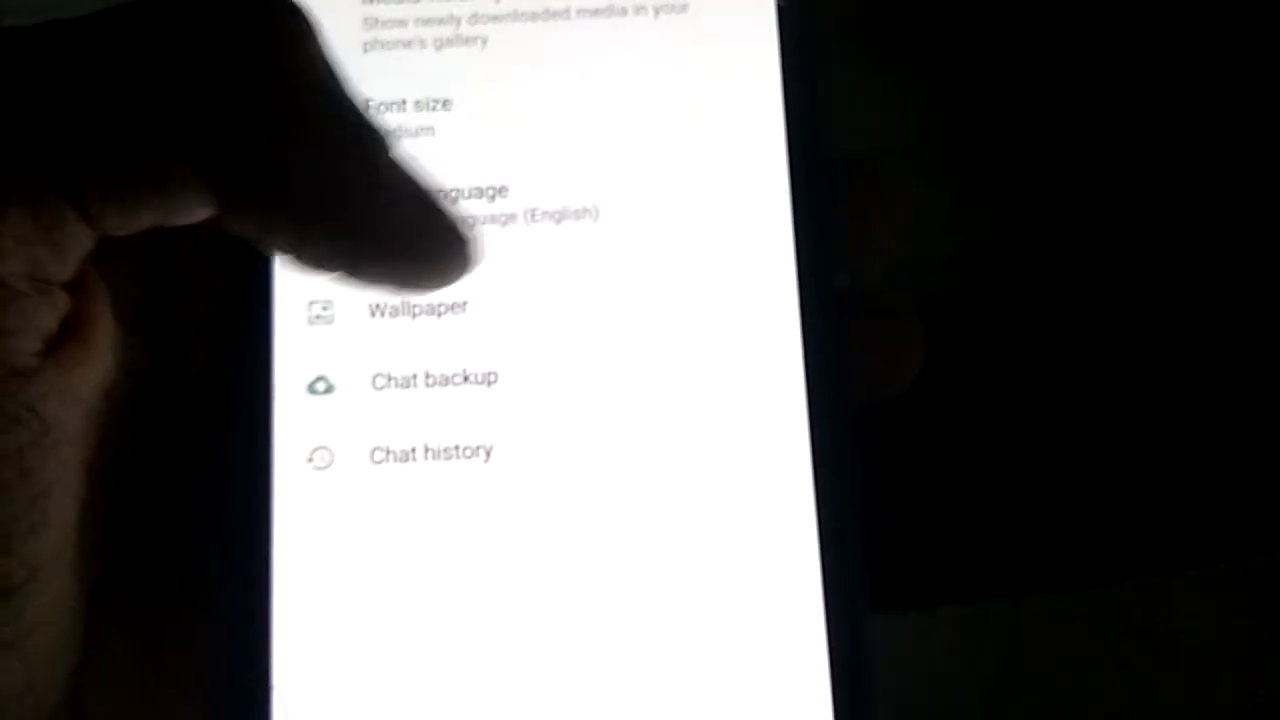
{"action": "left_click", "coordinate": [460, 200]}
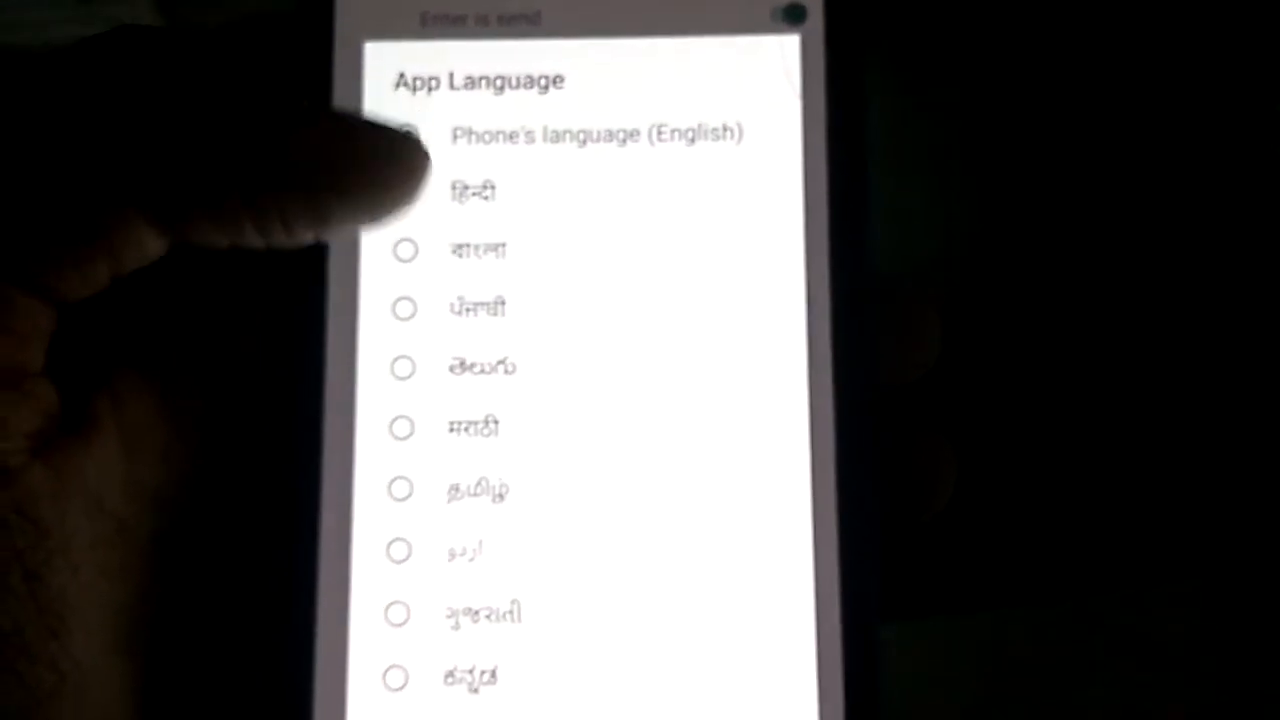
Scroll the language list past Hindi, Bangla, Punjabi and Telugu to locate Tamil.
{"action": "scroll", "scroll_direction": "down", "scroll_amount": 3}
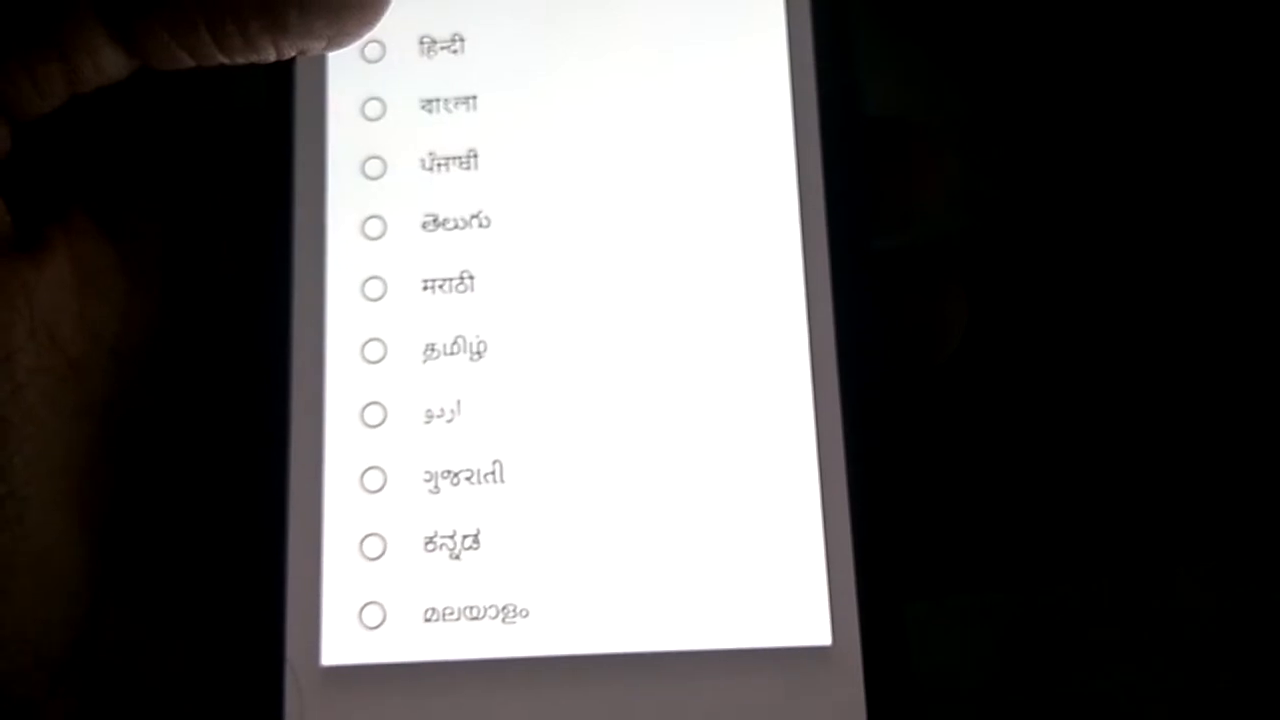
{"action": "scroll", "scroll_direction": "down", "scroll_amount": 3}
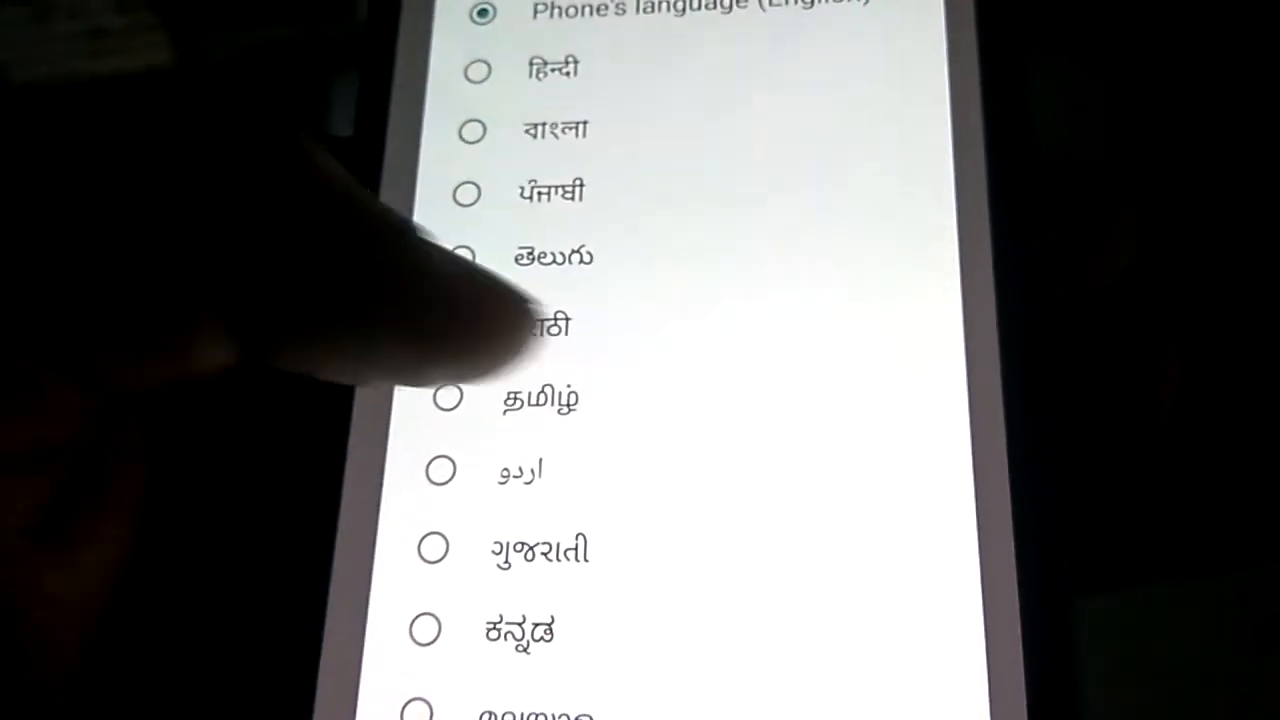
{"action": "scroll", "scroll_direction": "up", "scroll_amount": 3}
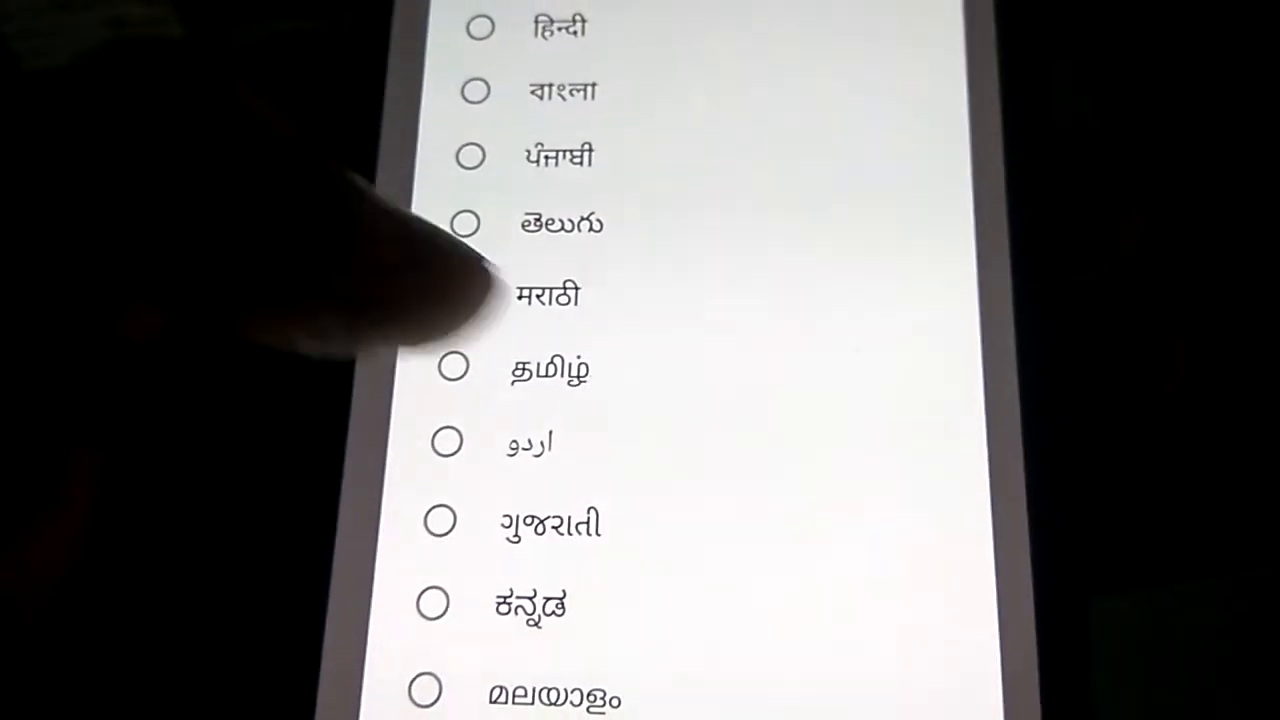
{"action": "scroll", "scroll_direction": "up", "scroll_amount": 3}
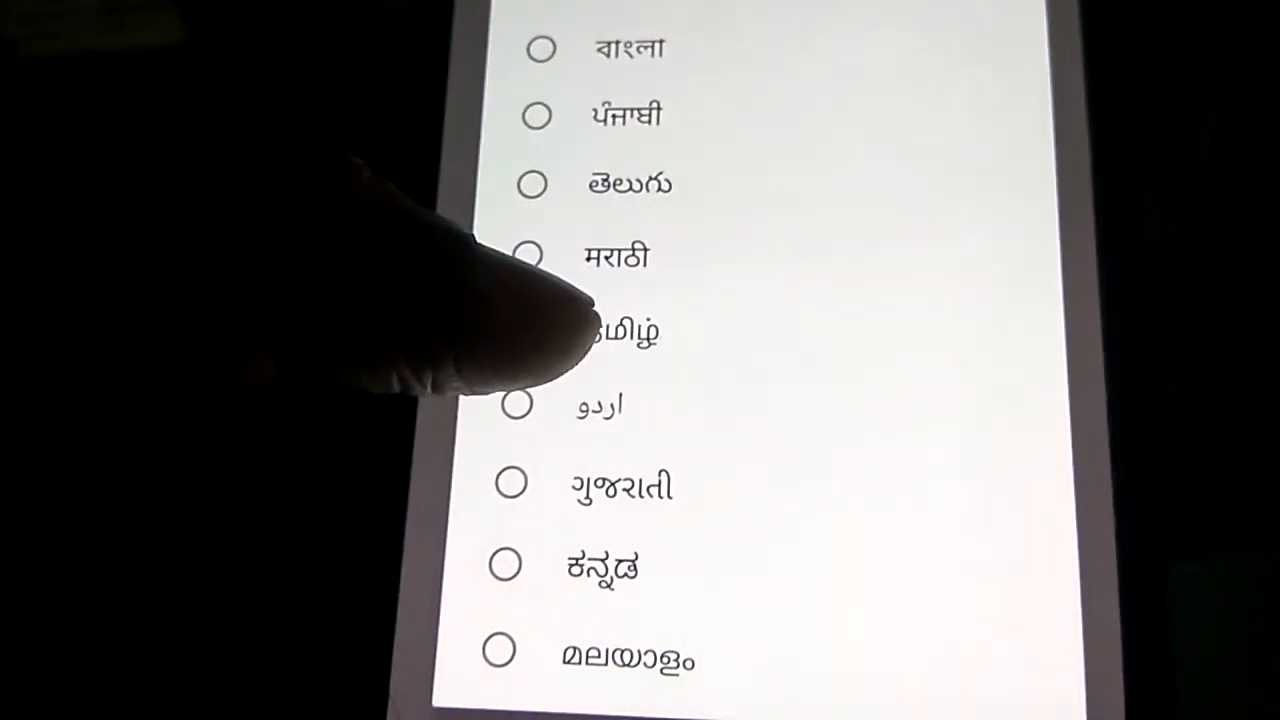